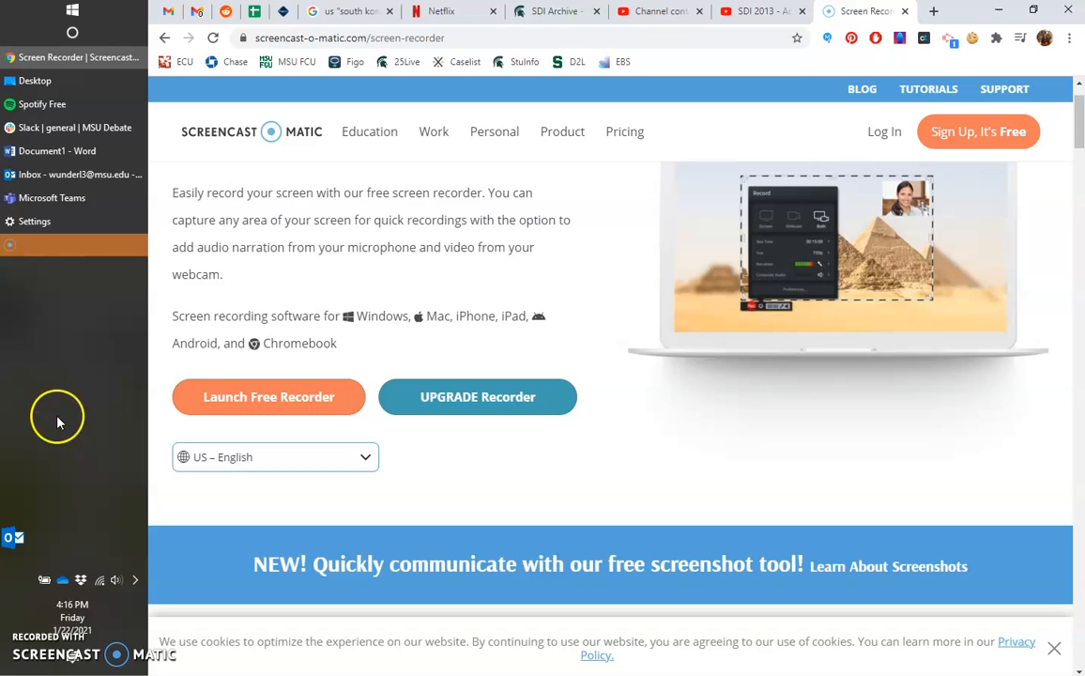
{"action": "mouse_move", "coordinate": [60, 355]}
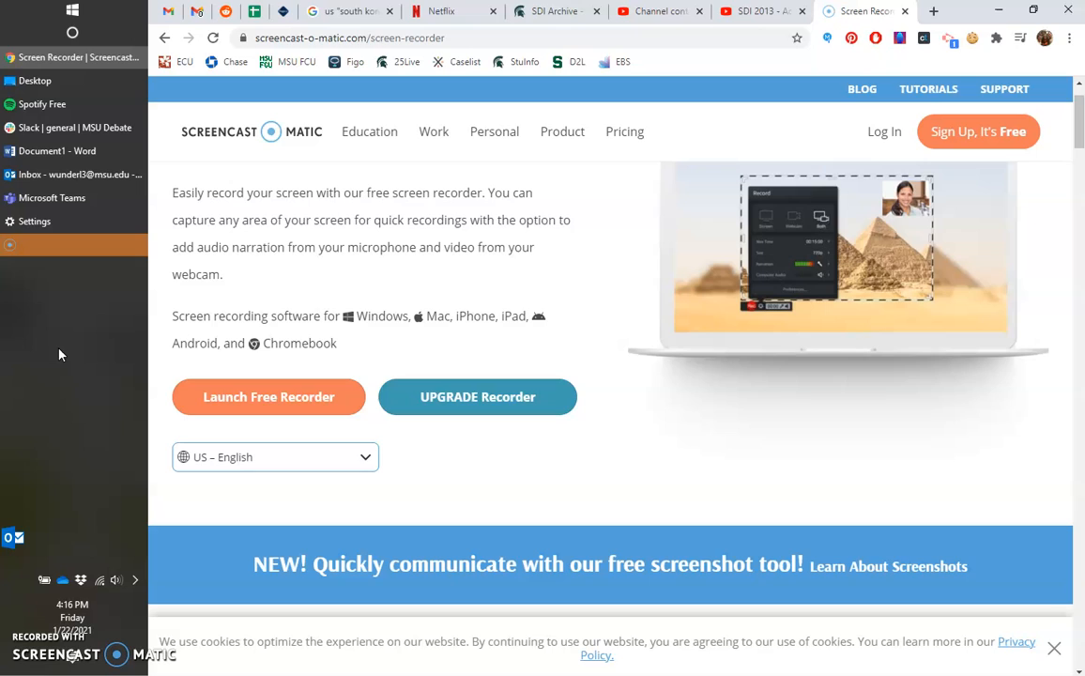
{"action": "mouse_move", "coordinate": [67, 366]}
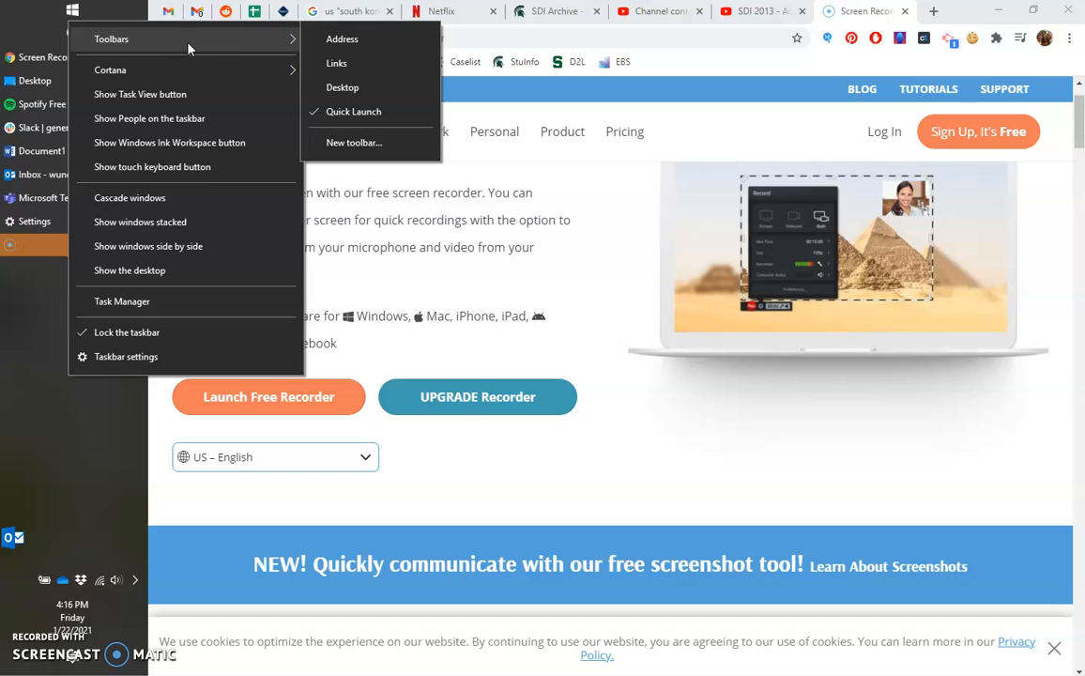
Create a new taskbar toolbar from the Dropbox > 2019 SDI Dropbox > Evidence folder
{"action": "left_click", "coordinate": [352, 143]}
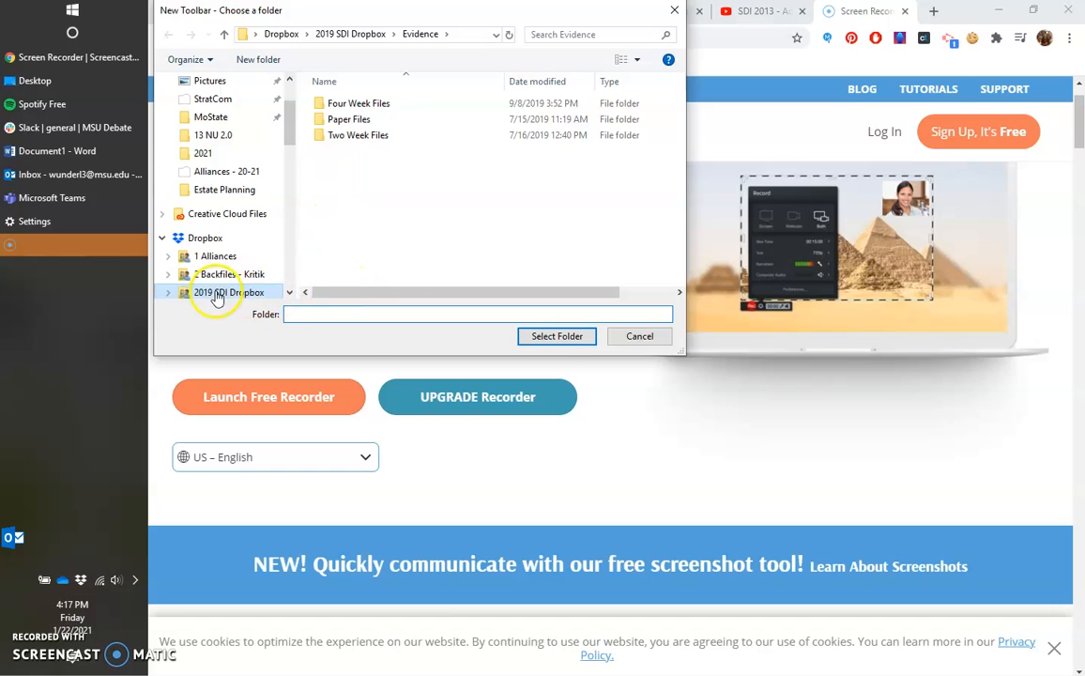
{"action": "left_click", "coordinate": [639, 336]}
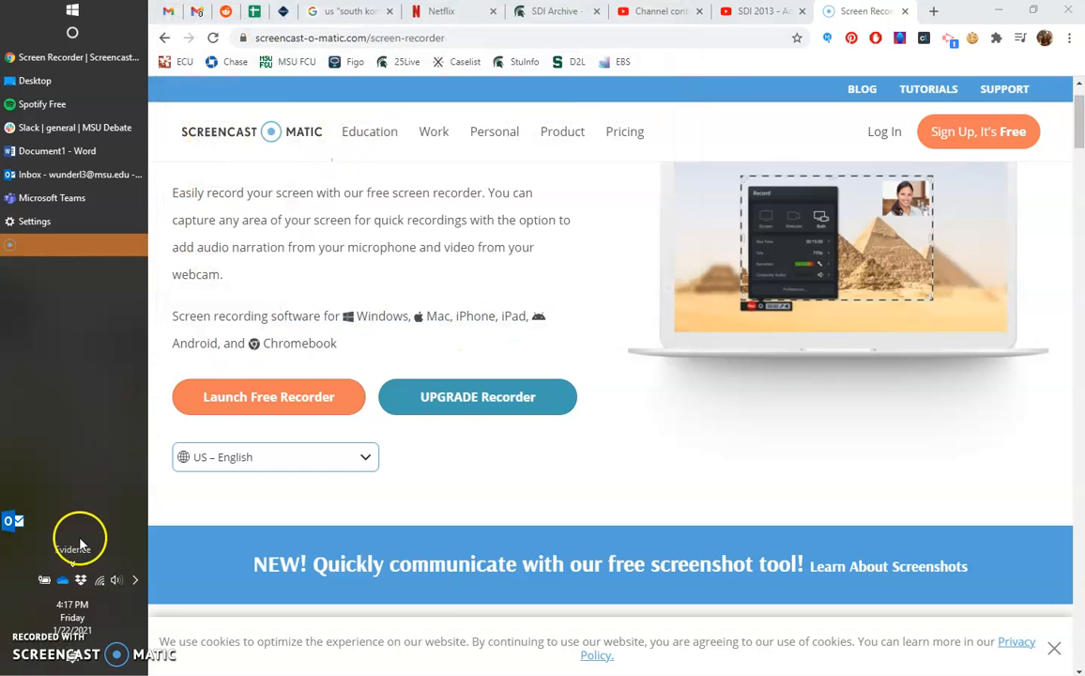
{"action": "mouse_move", "coordinate": [58, 473]}
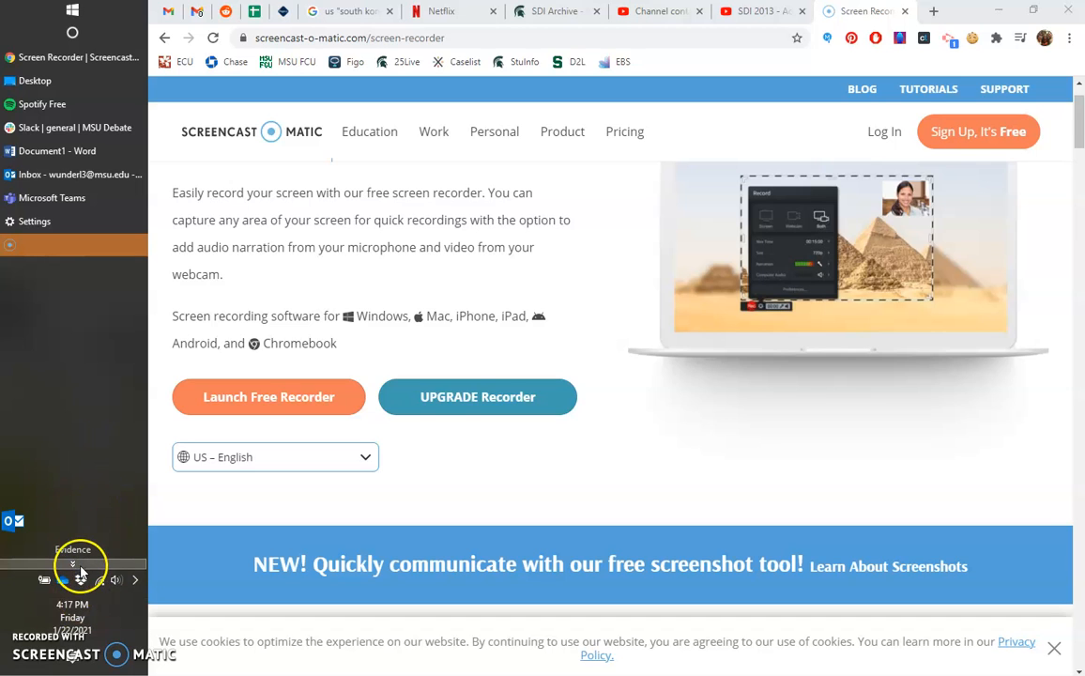
Expand the Evidence toolbar's chevron menu listing Four Week Files and Paper Files
{"action": "left_click", "coordinate": [79, 572]}
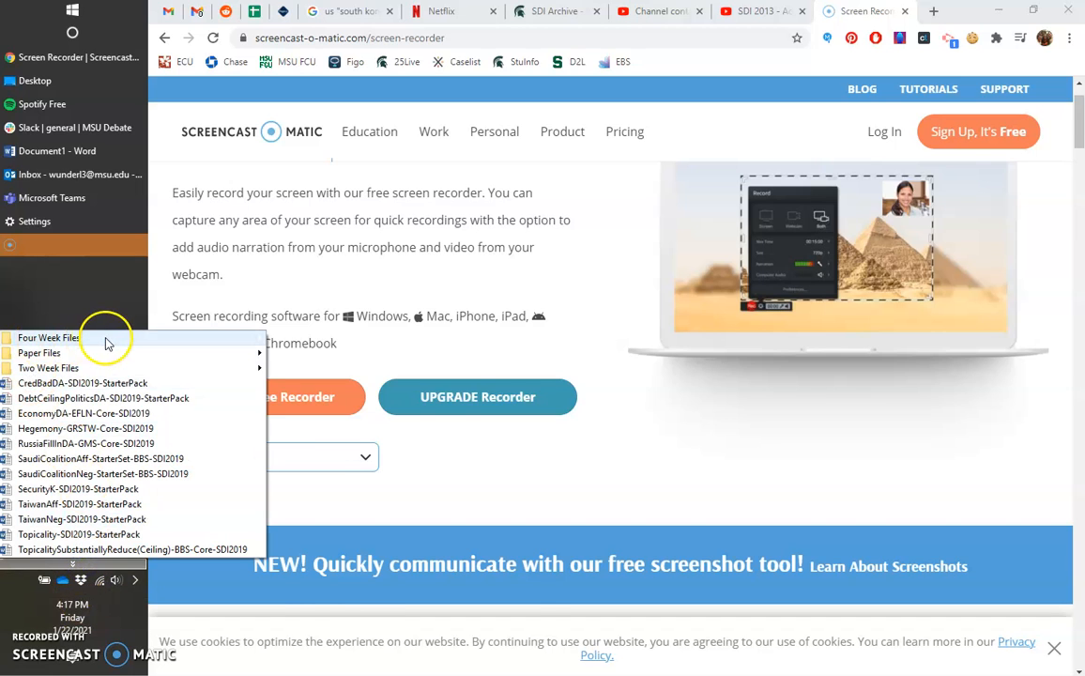